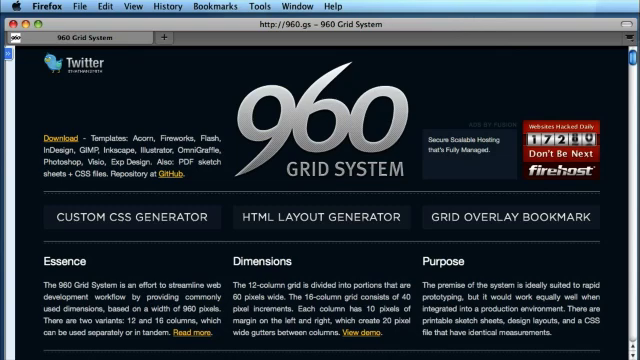
mouse_move(510, 46)
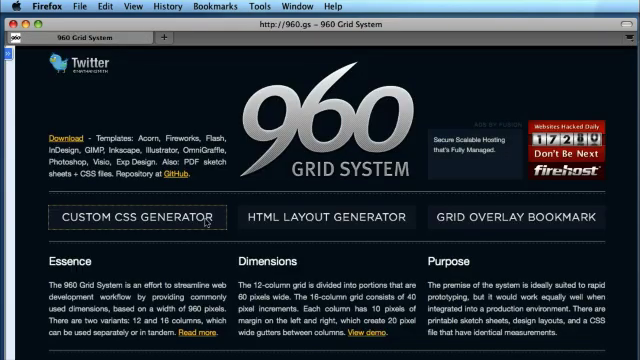
Step: Scroll to the 960.gs showcase and turn on Show Grid for the Drupal example
scroll(down, 3)
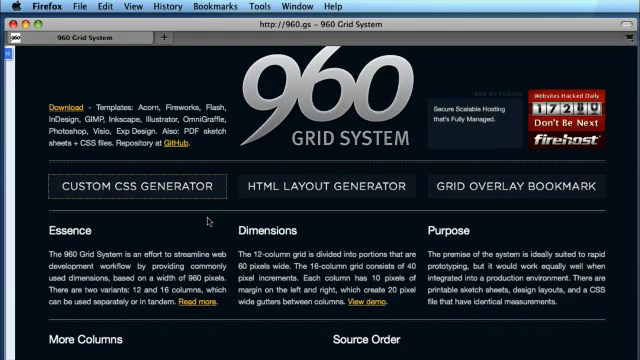
scroll(down, 3)
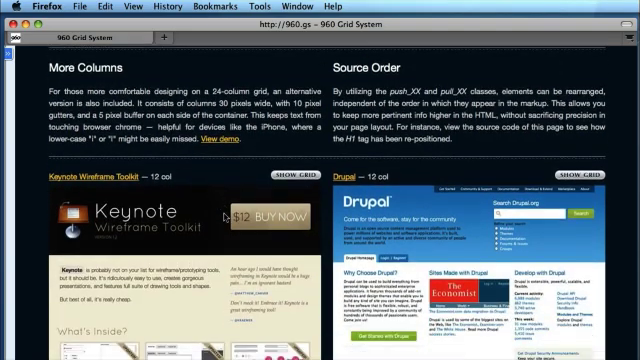
scroll(down, 3)
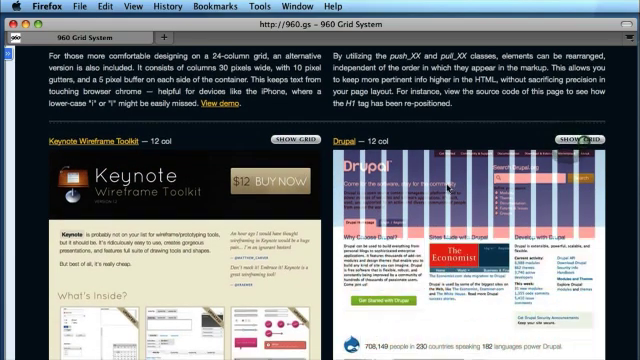
scroll(down, 3)
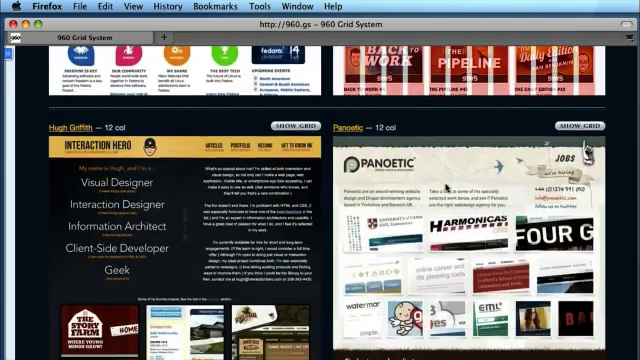
click(294, 127)
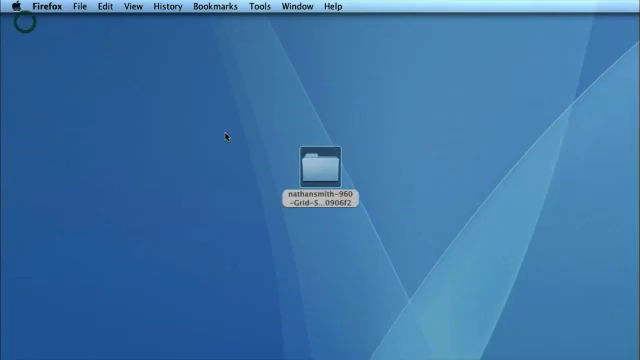
Step: Open the downloaded nathansmith 960 Grid System folder from the desktop in Finder
double_click(315, 163)
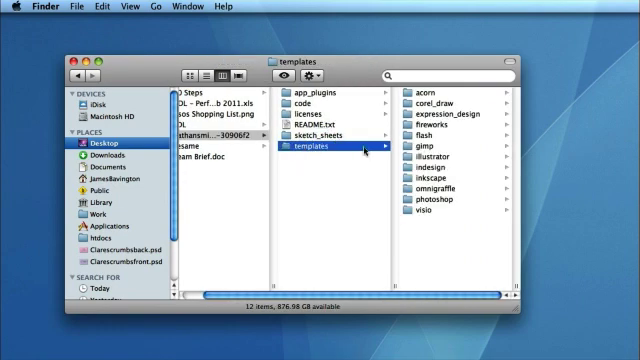
mouse_move(428, 170)
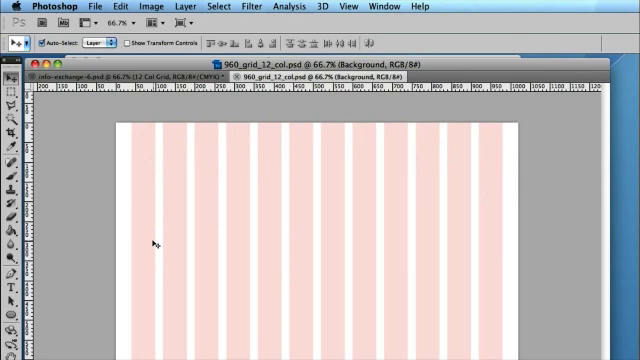
mouse_move(217, 196)
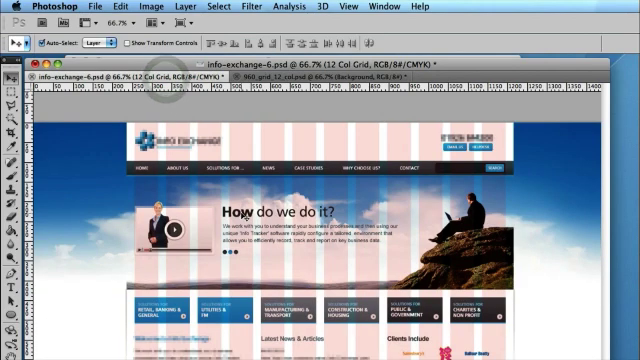
mouse_move(235, 190)
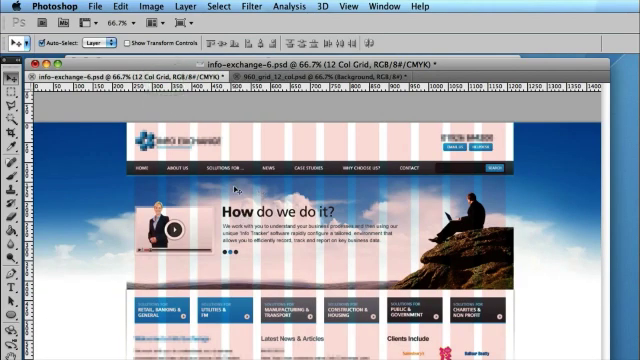